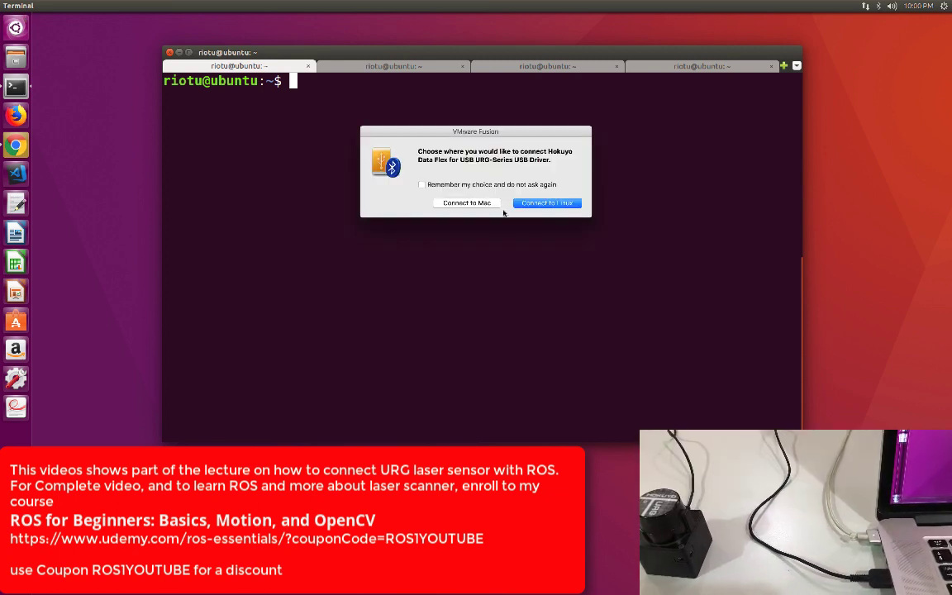
Step: Connect the Hokuyo URG-Series USB sensor to the Linux virtual machine
left_click(545, 201)
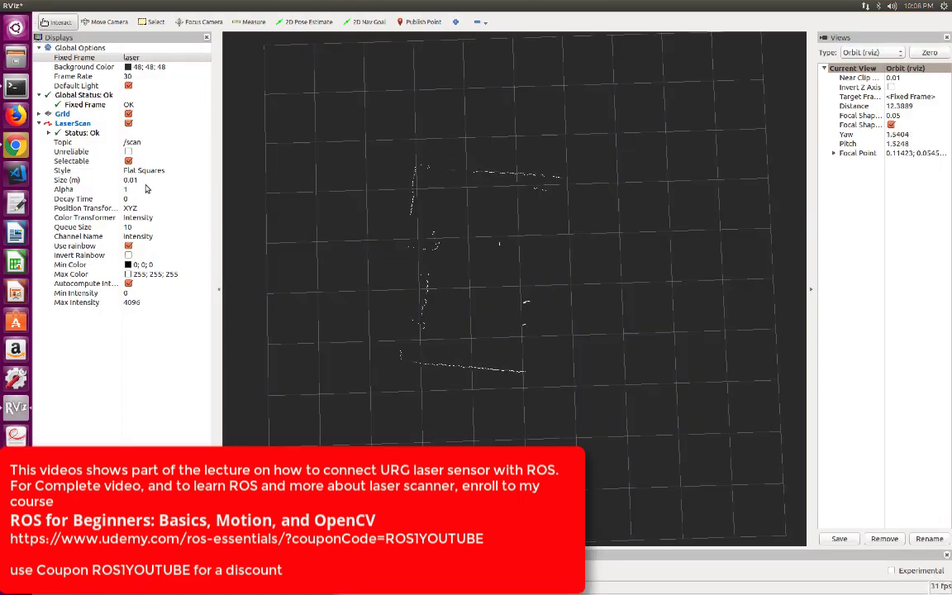
Step: Begin editing the LaserScan Size (m) value, currently 0.01, in the Displays panel
left_click(129, 179)
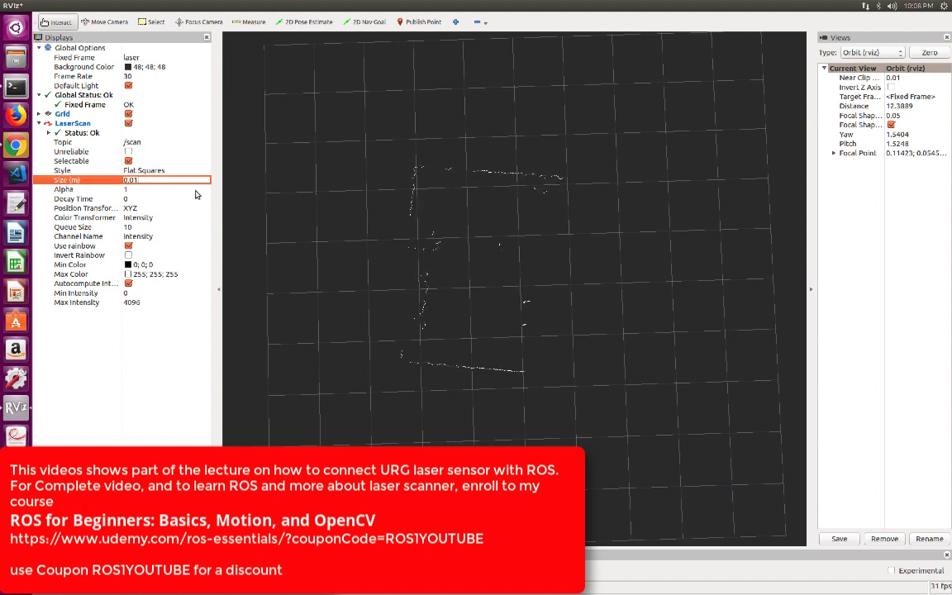